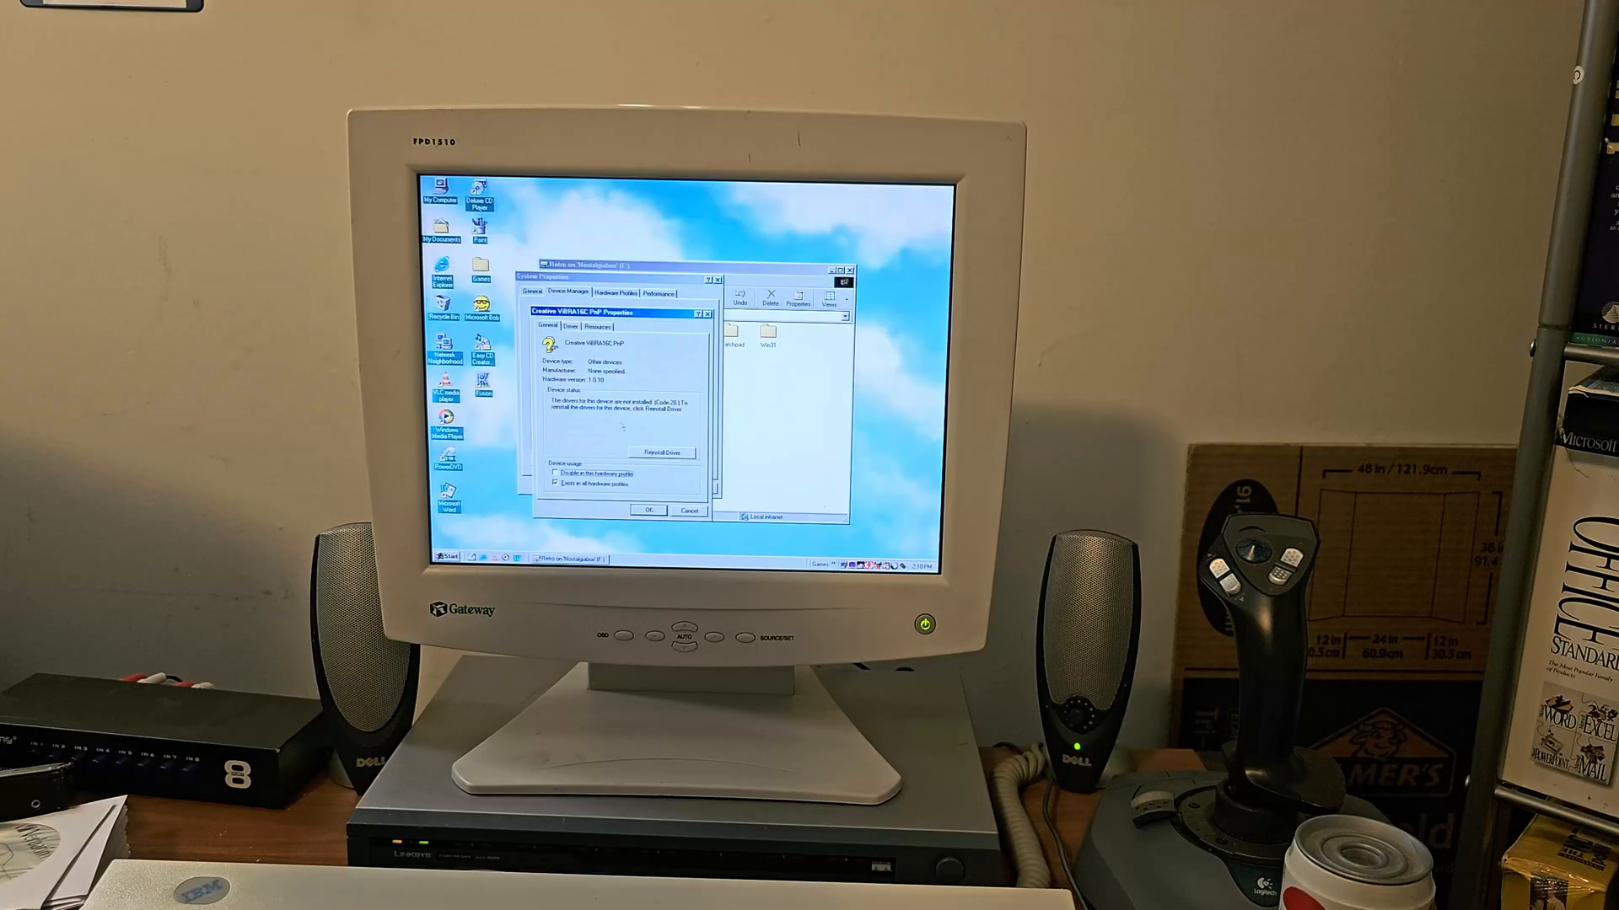
# Step: Begin reinstalling the sound card driver, choosing to specify a location and browse for it
pyautogui.click(661, 452)
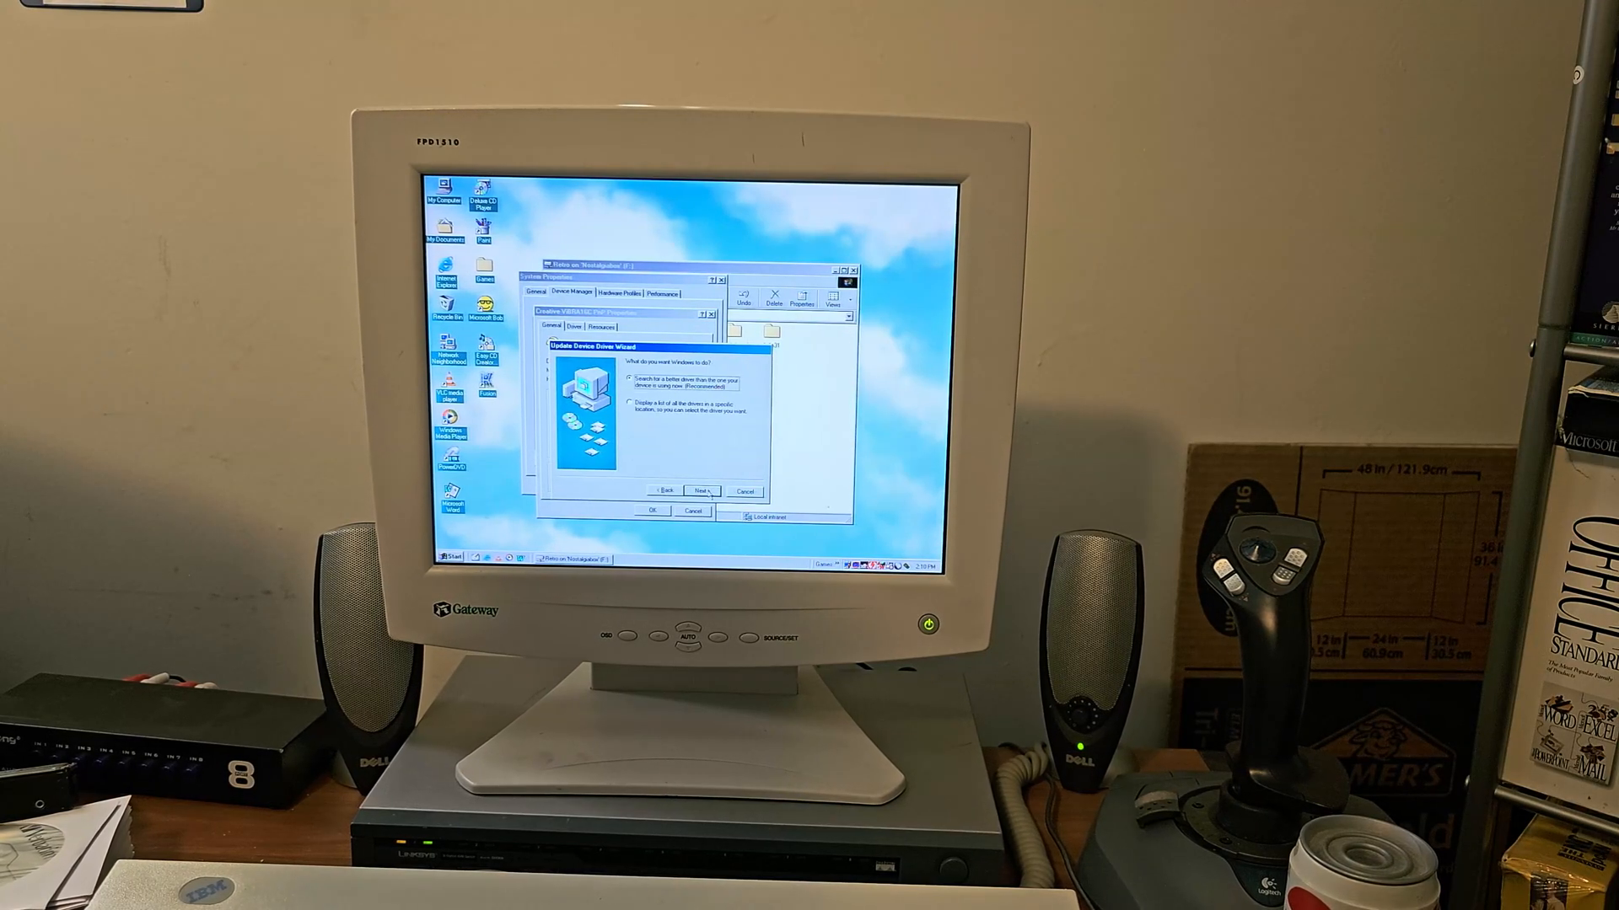
pyautogui.click(701, 491)
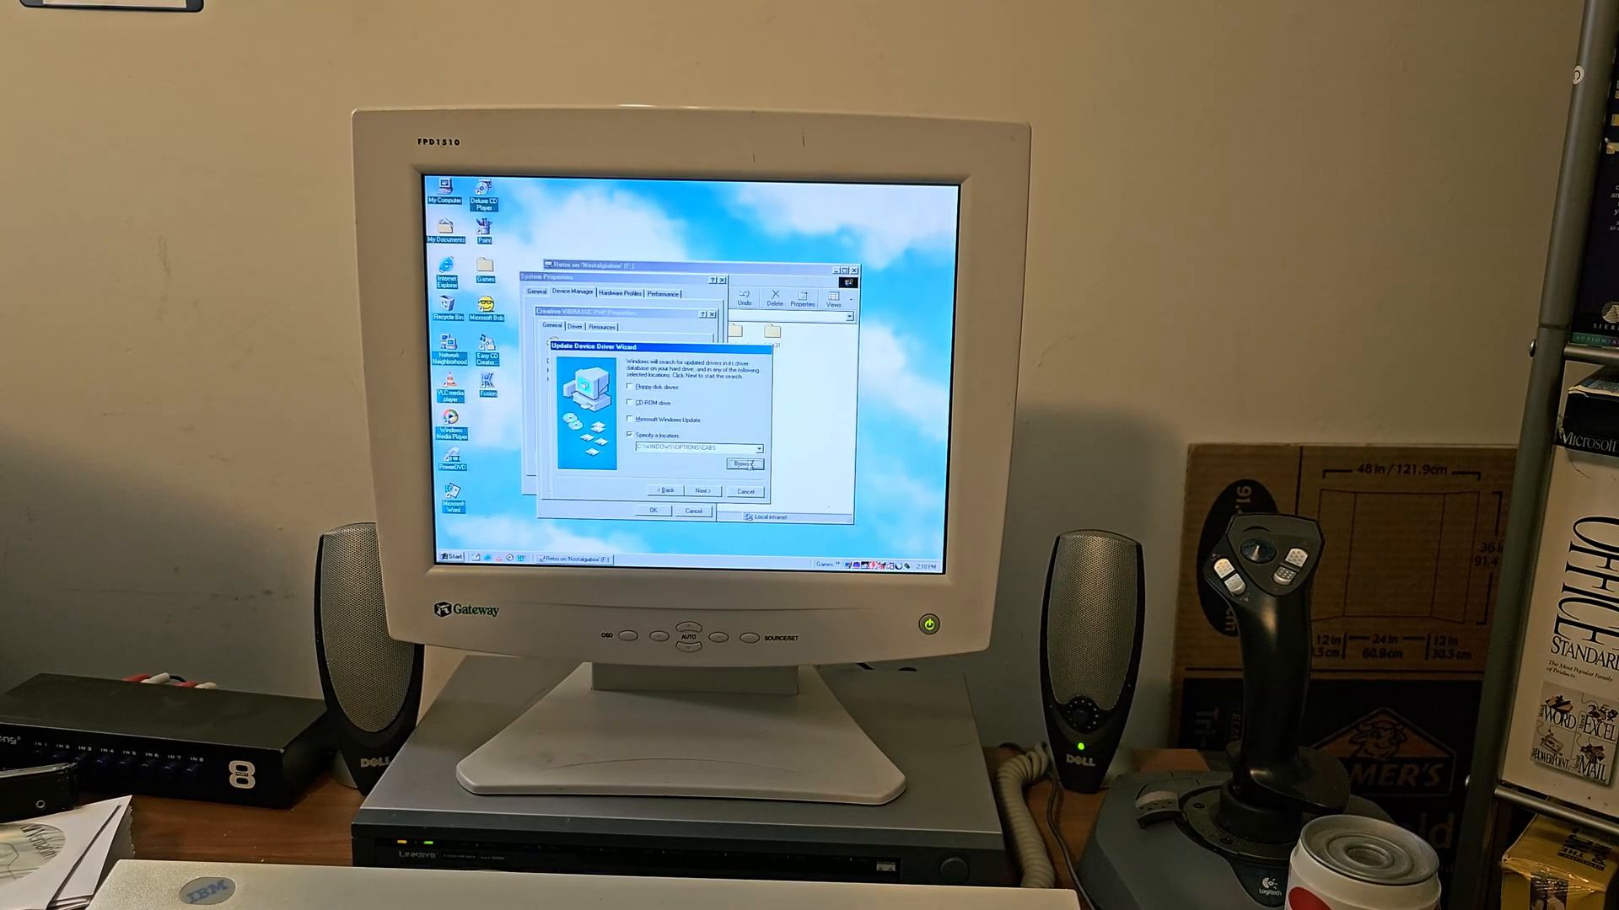
pyautogui.click(732, 449)
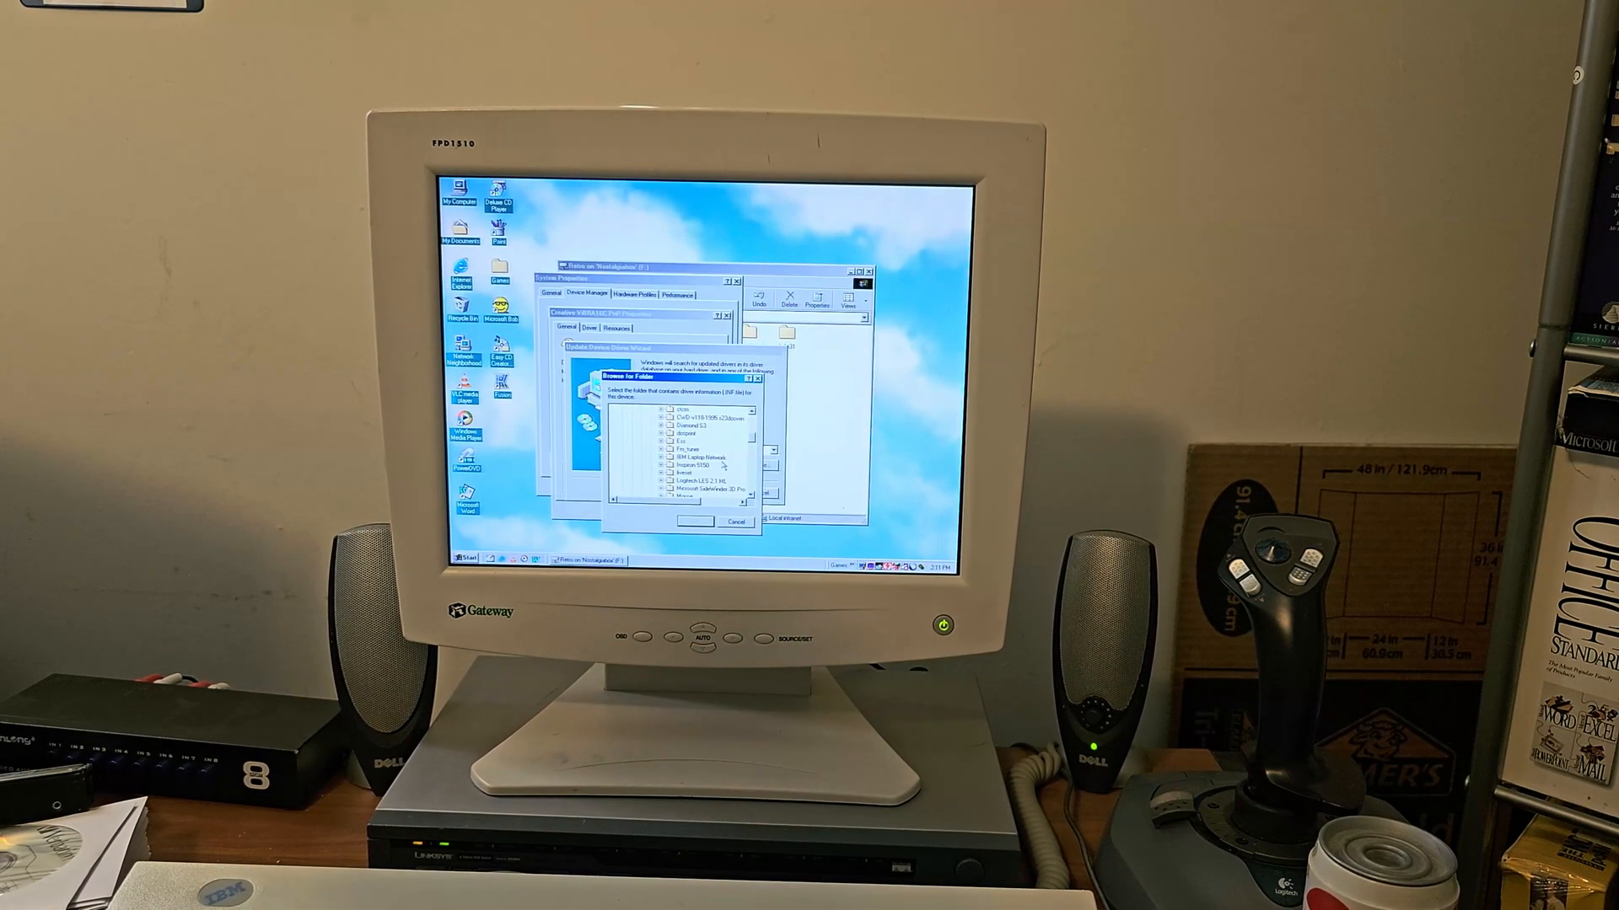
# Step: Search the chosen network folder and accept the Creative Sound Blaster 16 Plug and Play driver found
pyautogui.scroll(-3)
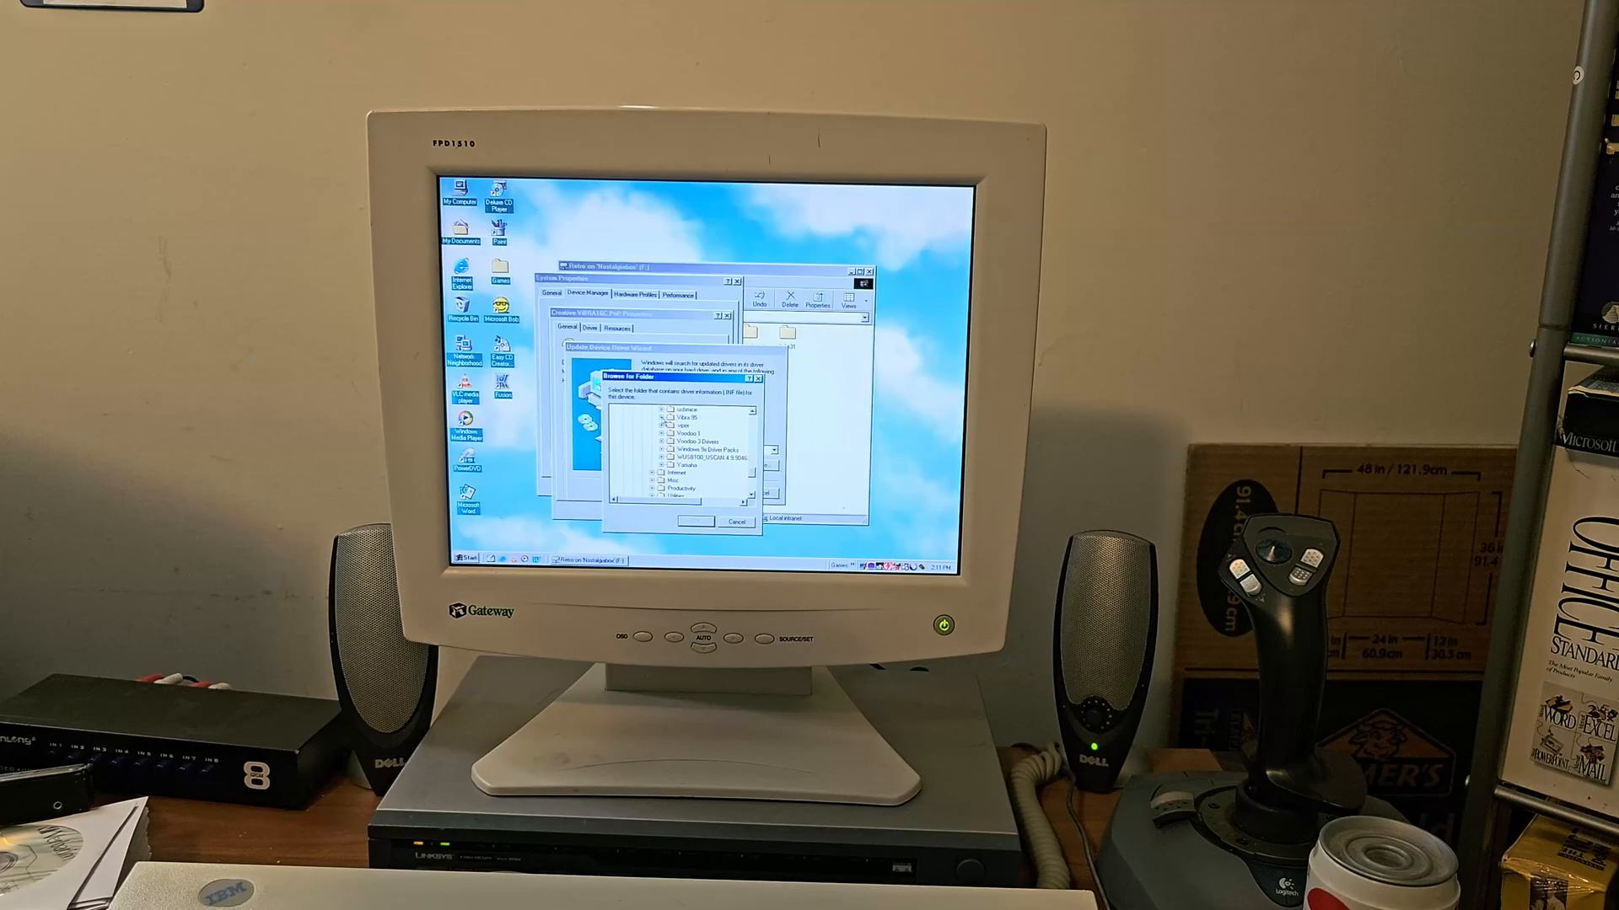
pyautogui.click(689, 521)
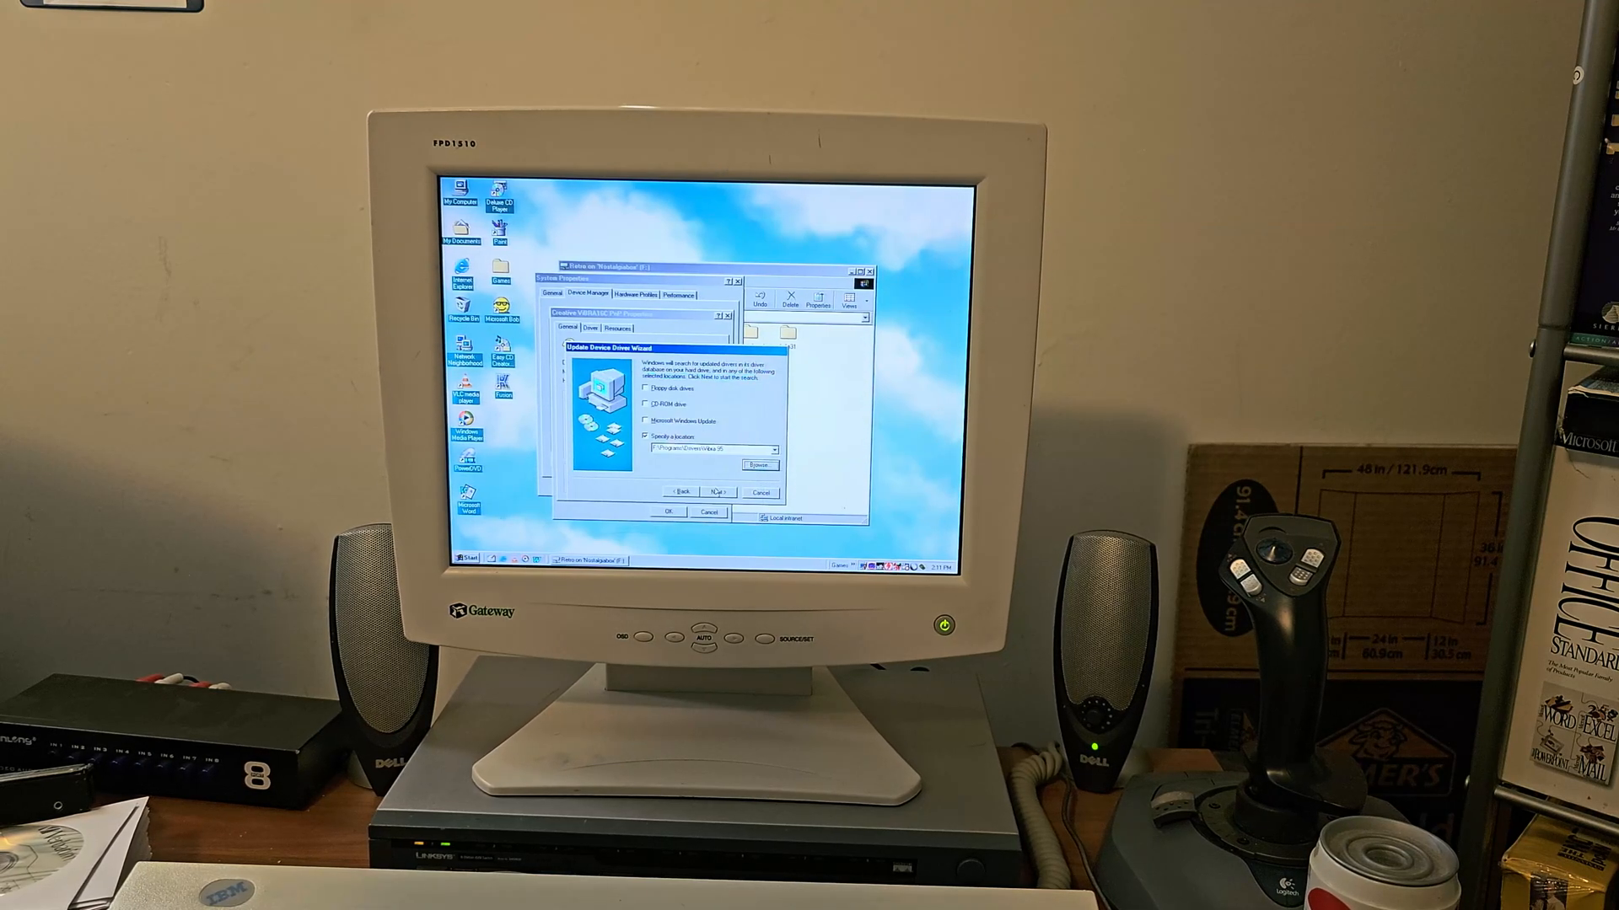
pyautogui.click(718, 490)
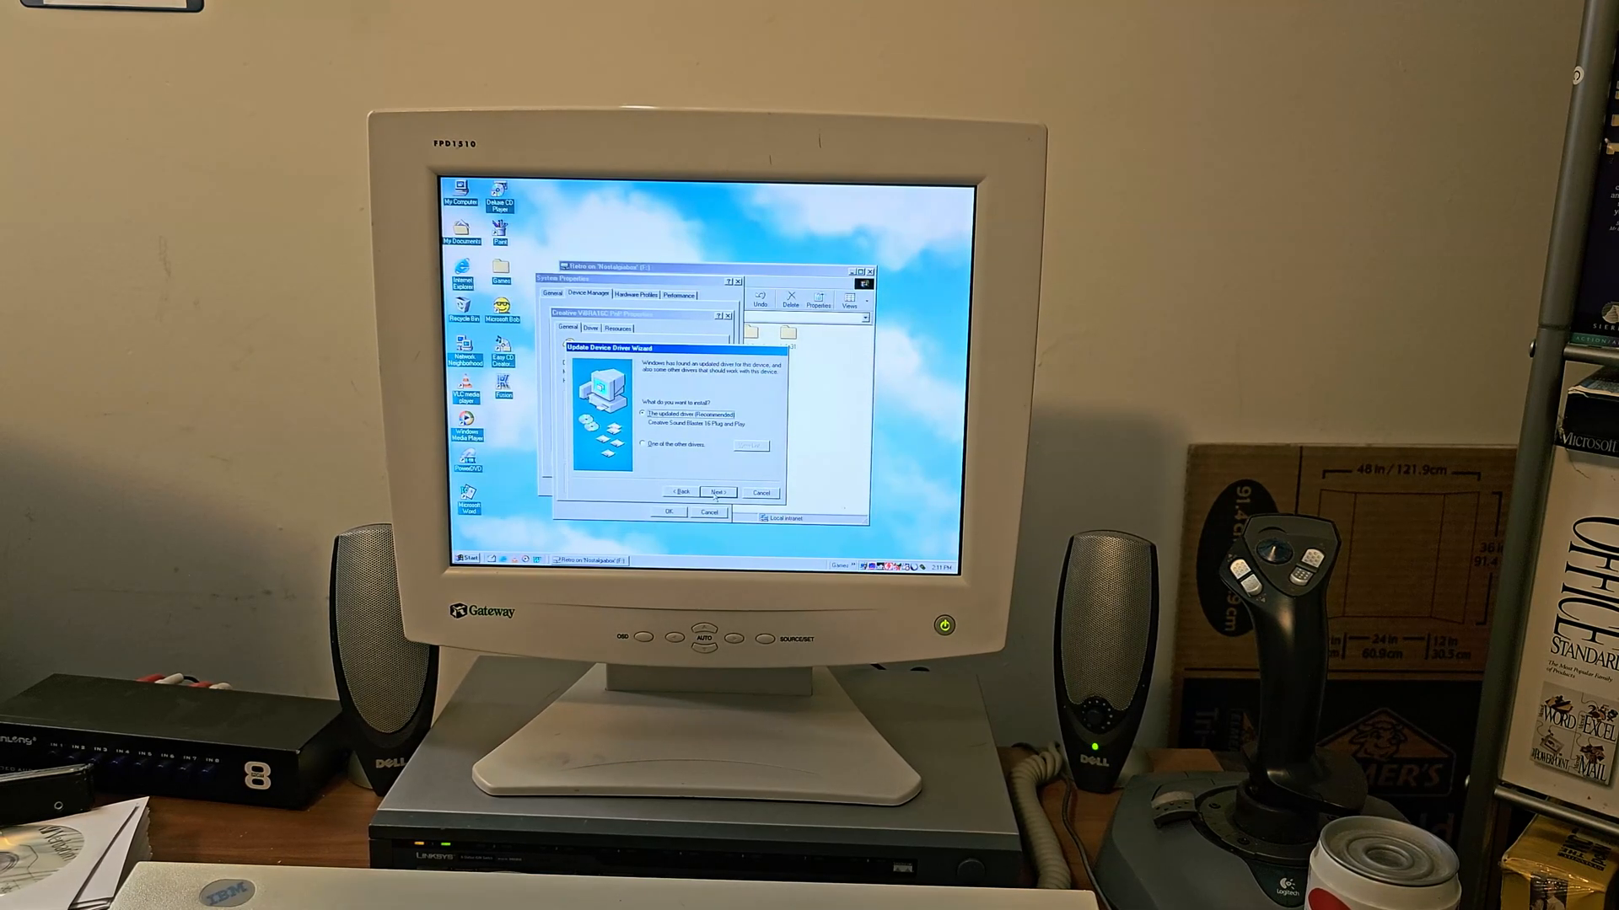
pyautogui.click(716, 491)
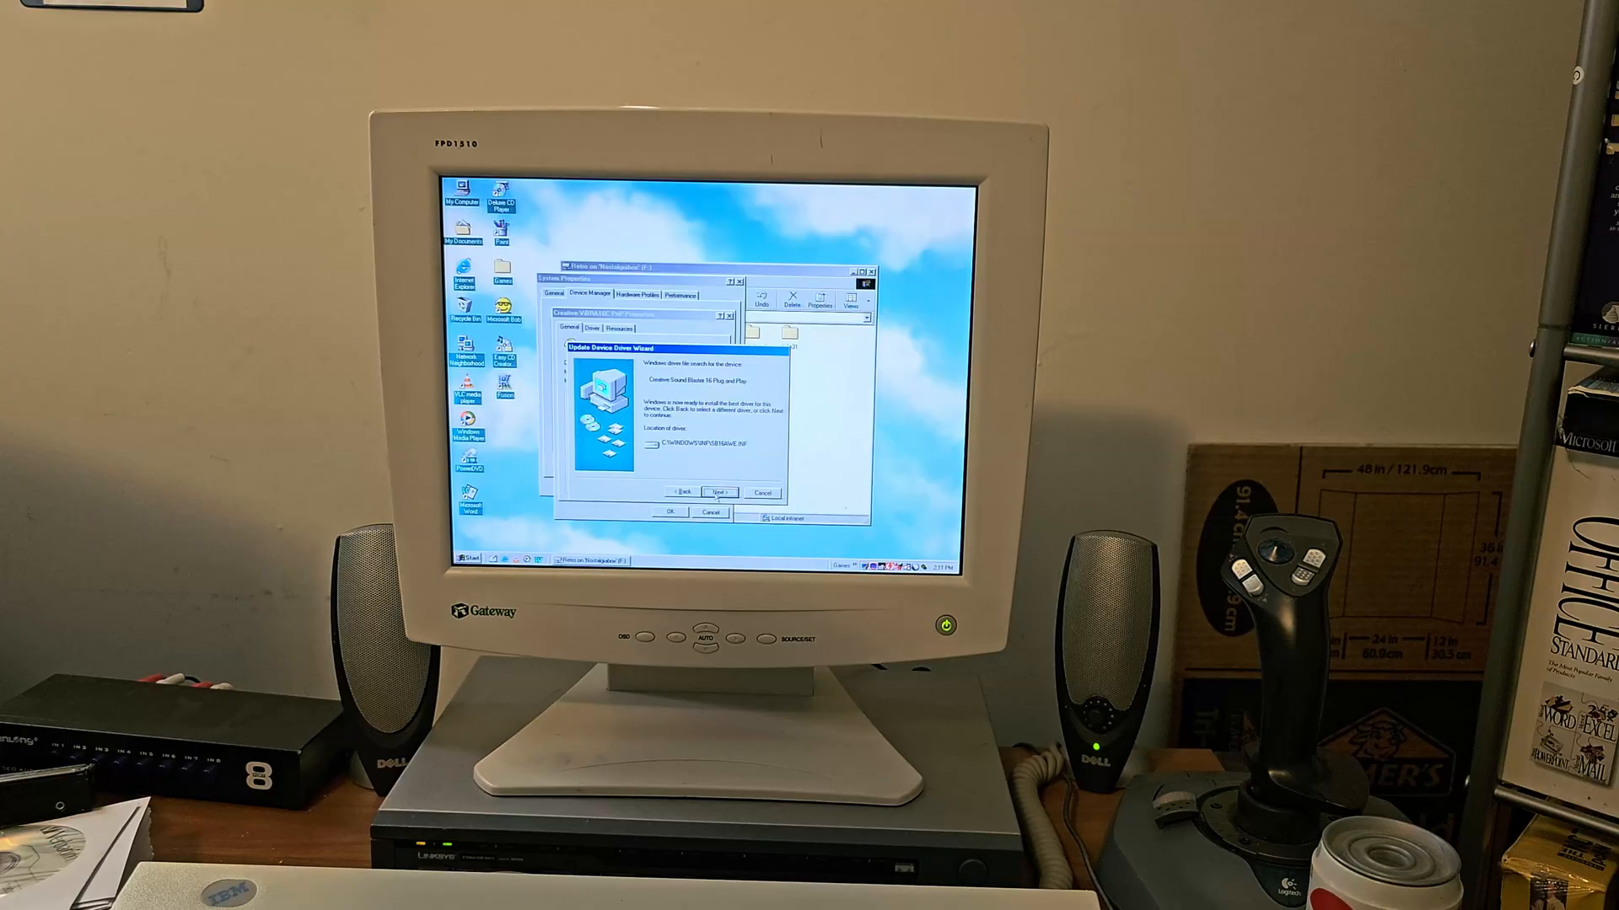
pyautogui.click(718, 492)
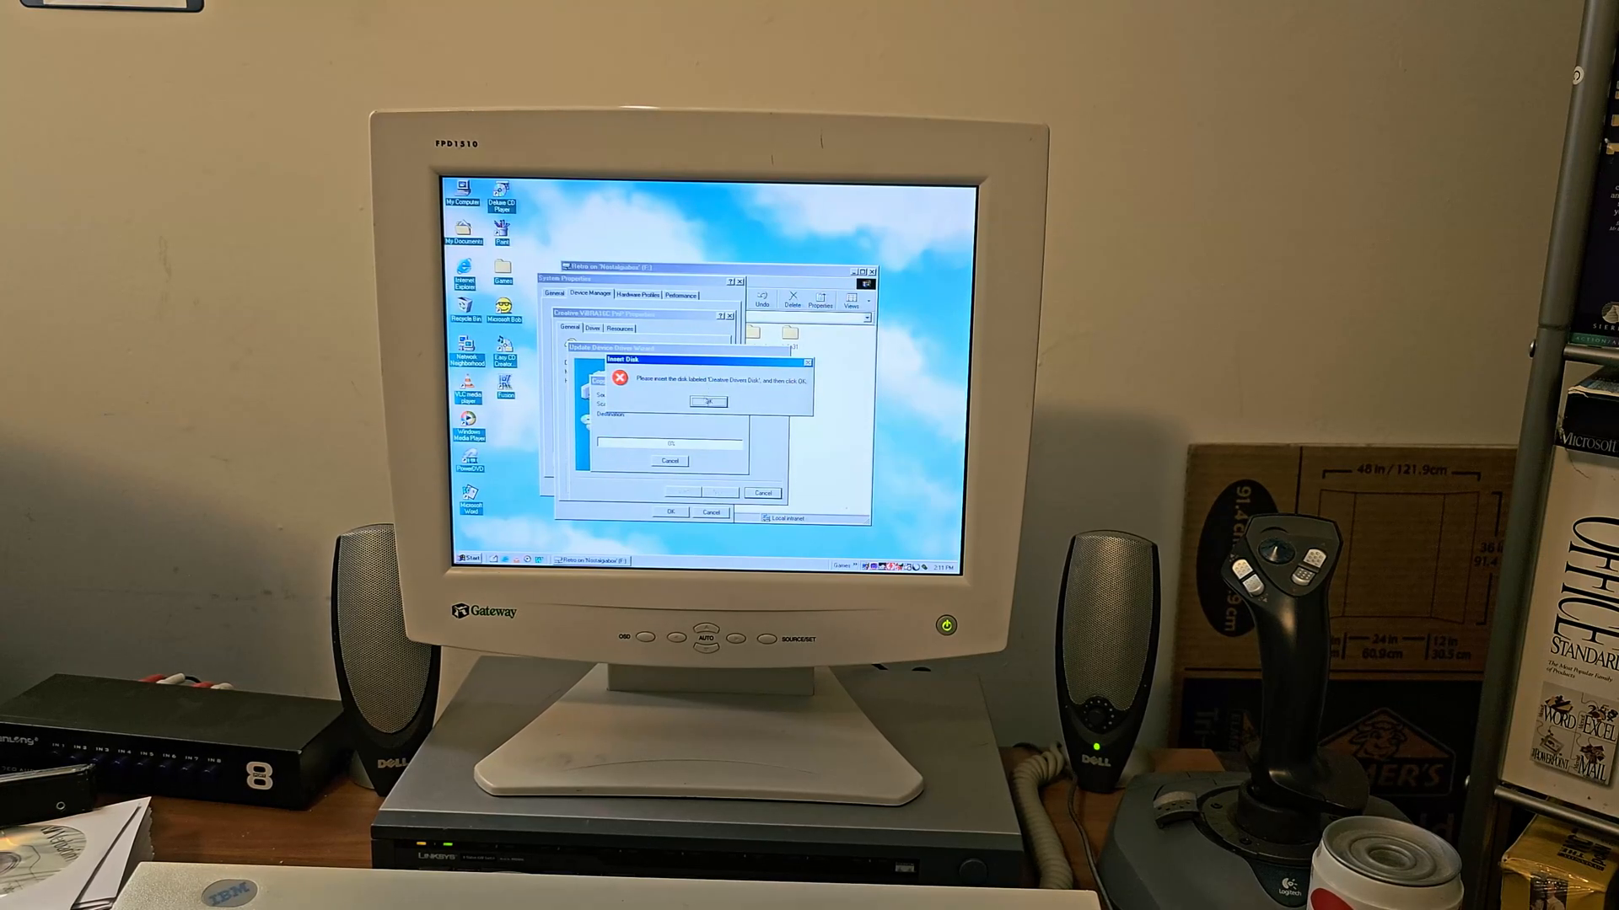
# Step: Acknowledge the Insert Disk request and point the file copy at folders holding the Creative driver files
pyautogui.click(708, 401)
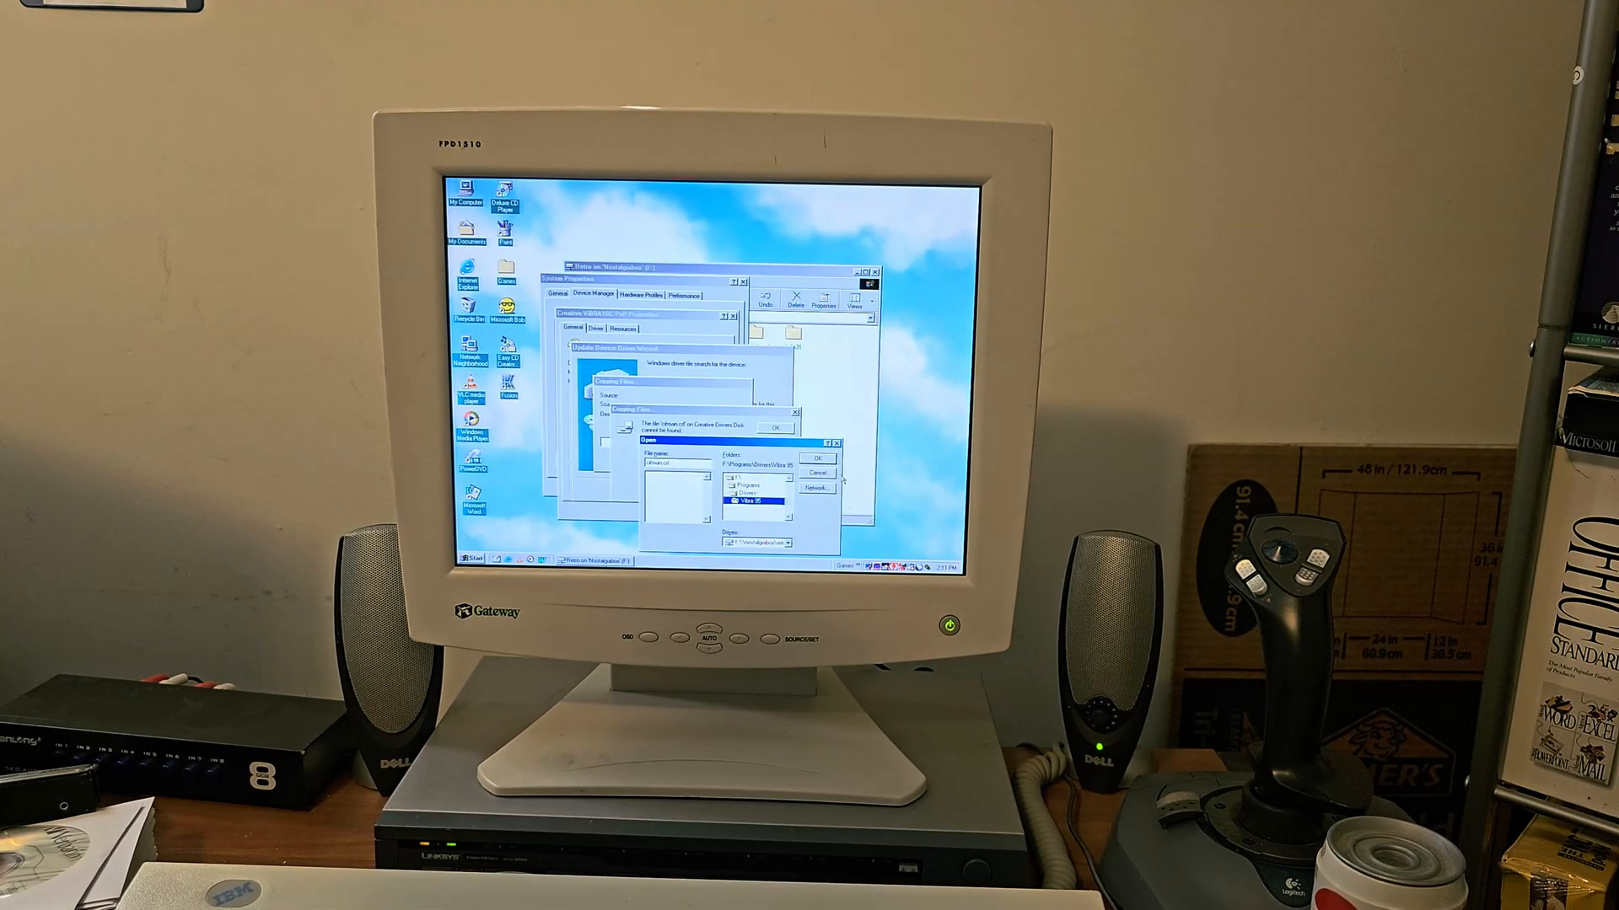
pyautogui.click(816, 458)
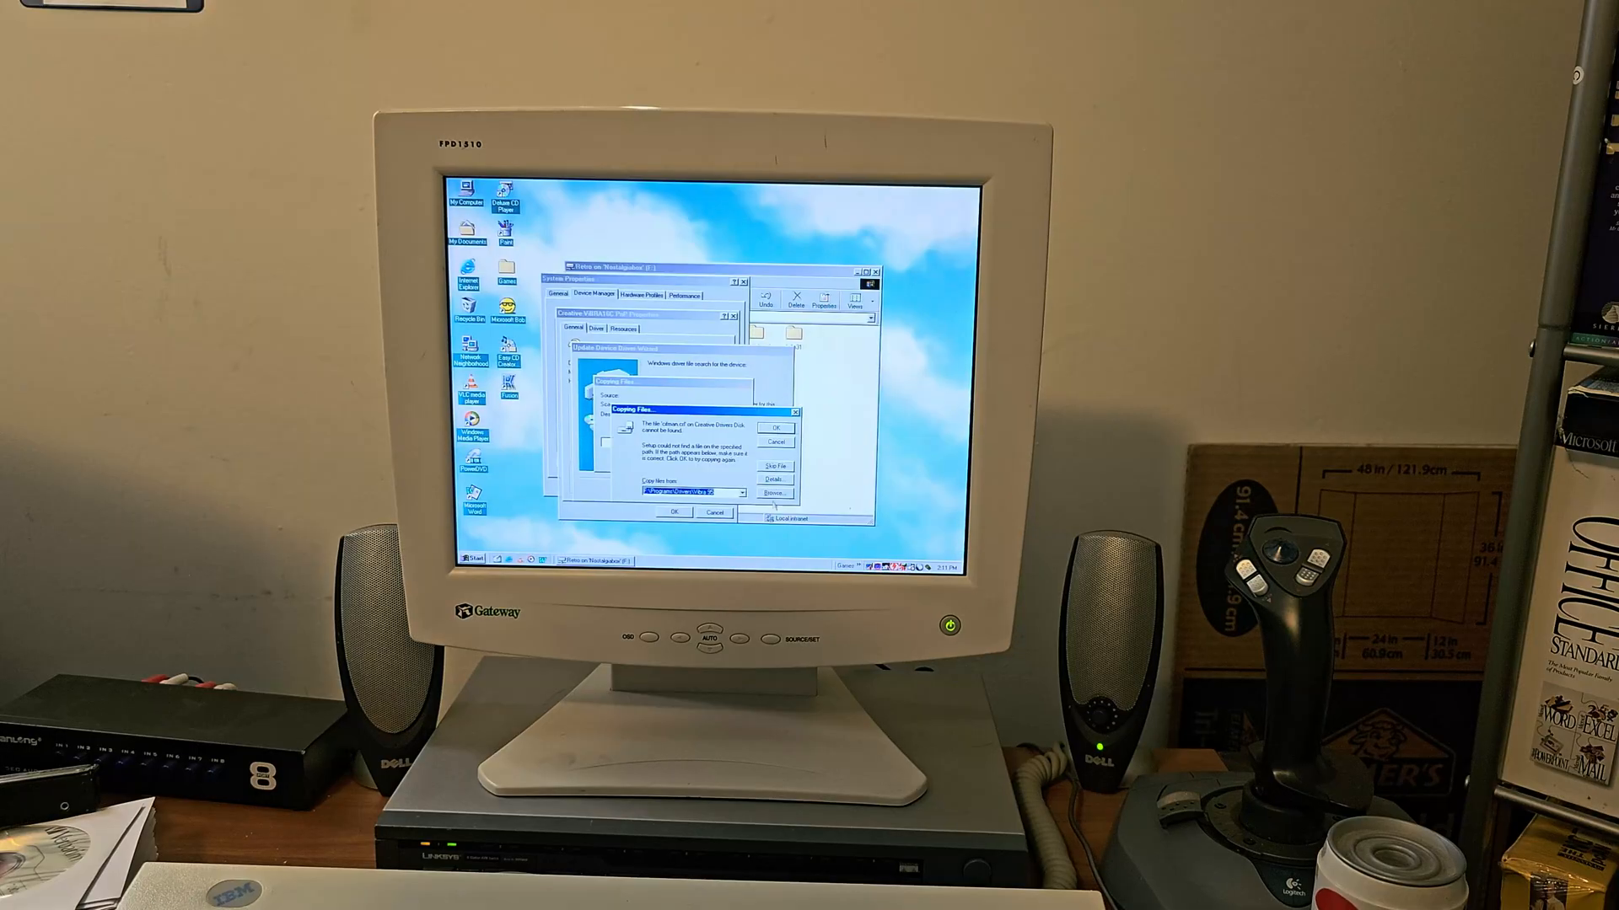
pyautogui.click(776, 492)
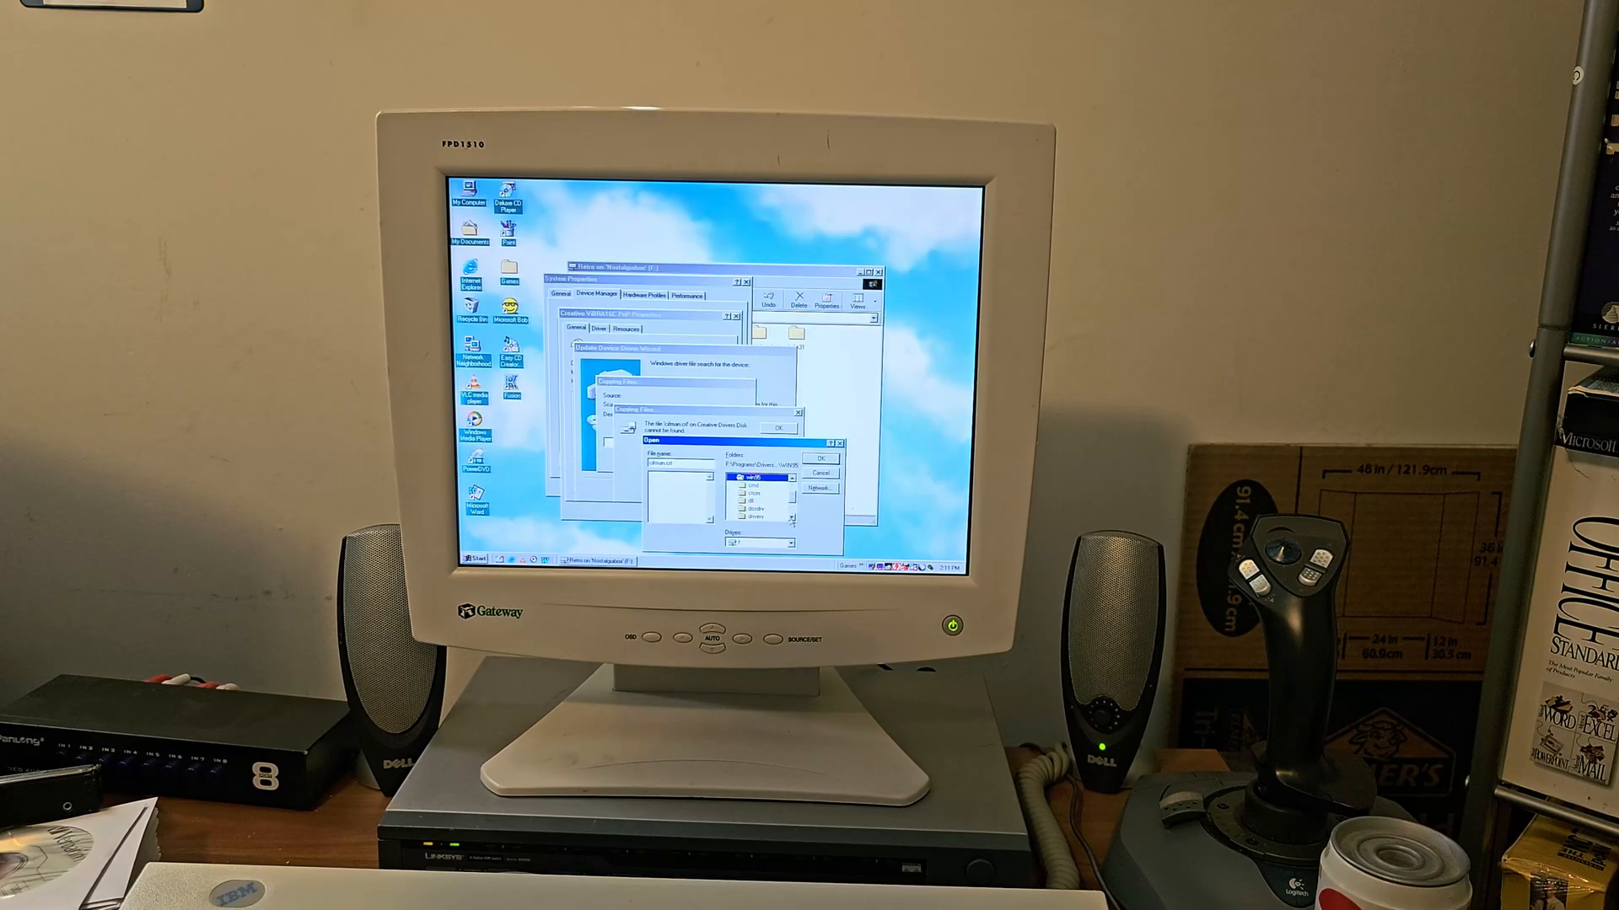
pyautogui.click(819, 457)
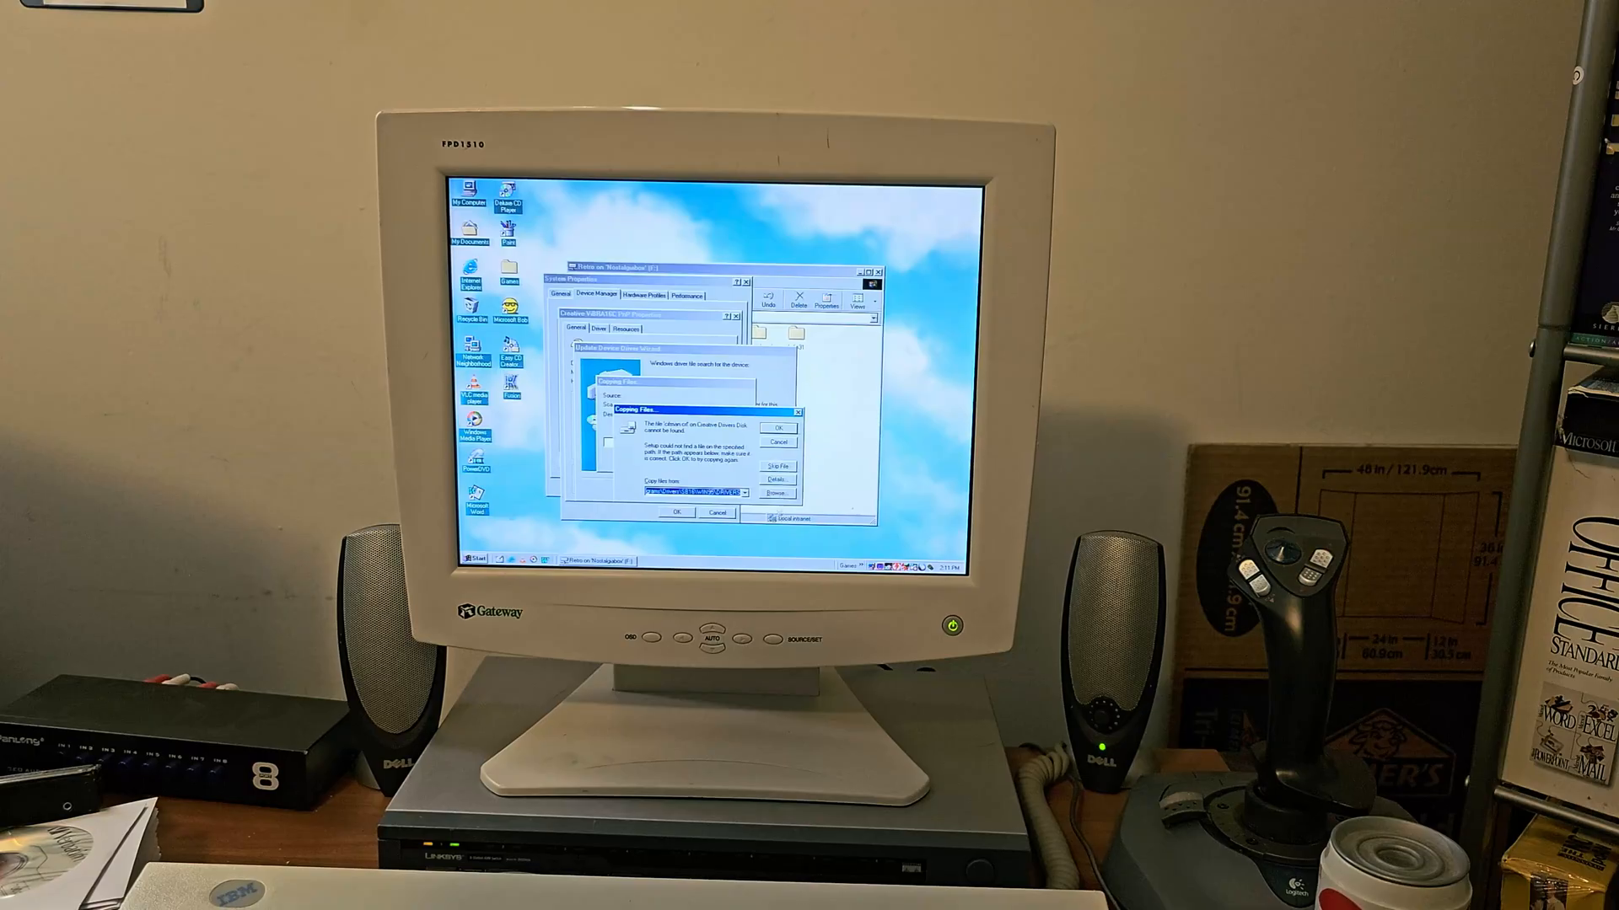
# Step: Browse once more to the folder containing the remaining missing driver file
pyautogui.click(779, 491)
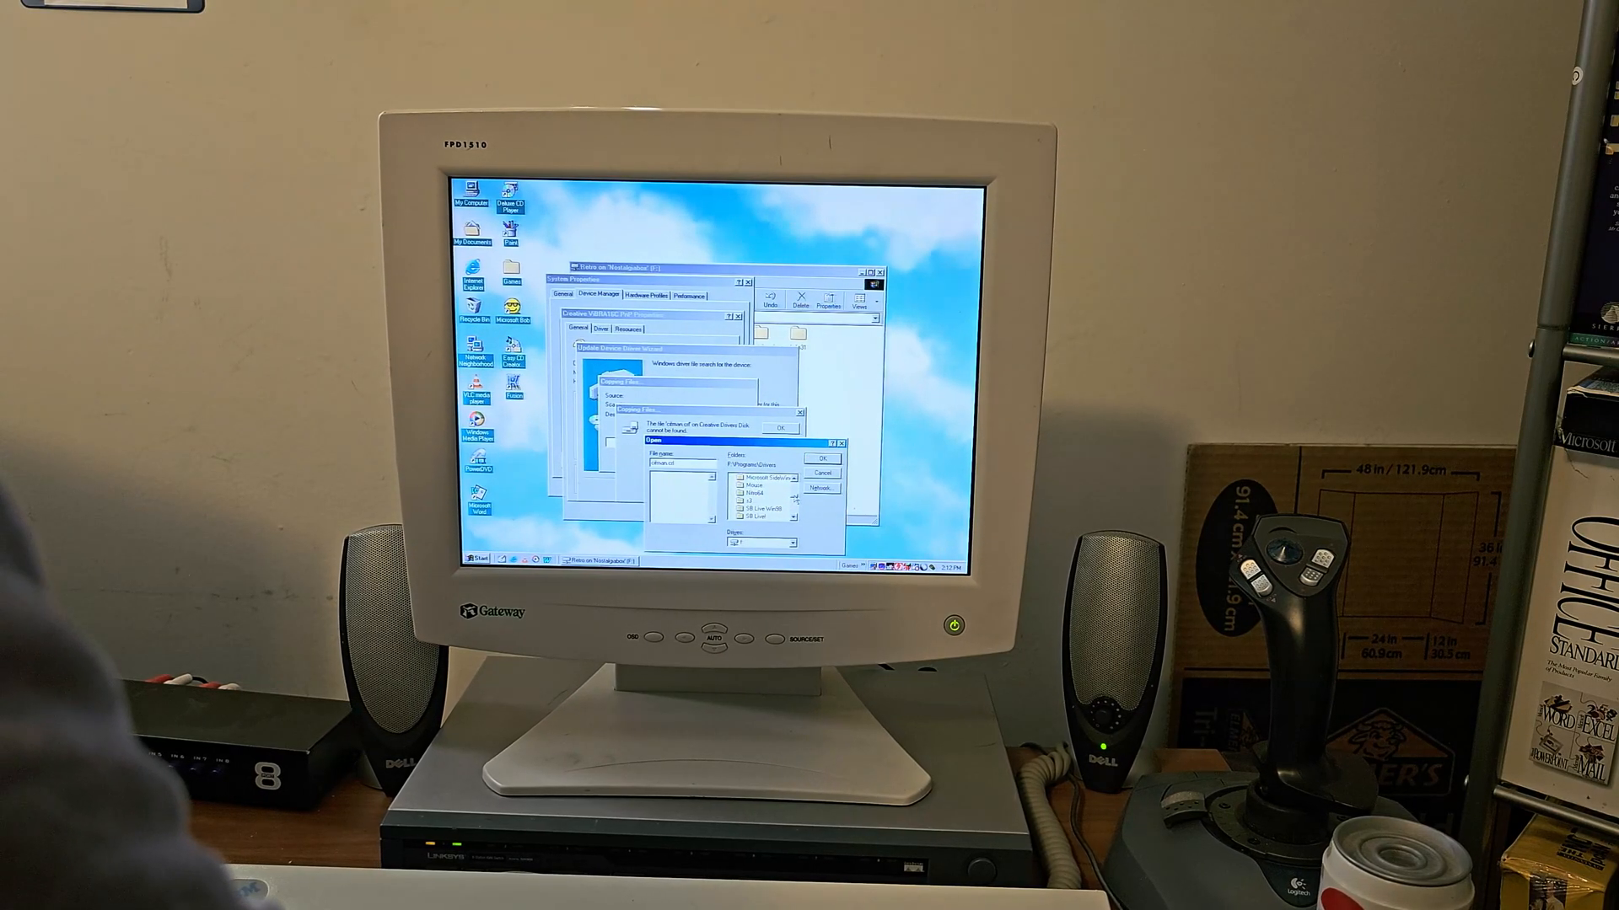
pyautogui.scroll(-3)
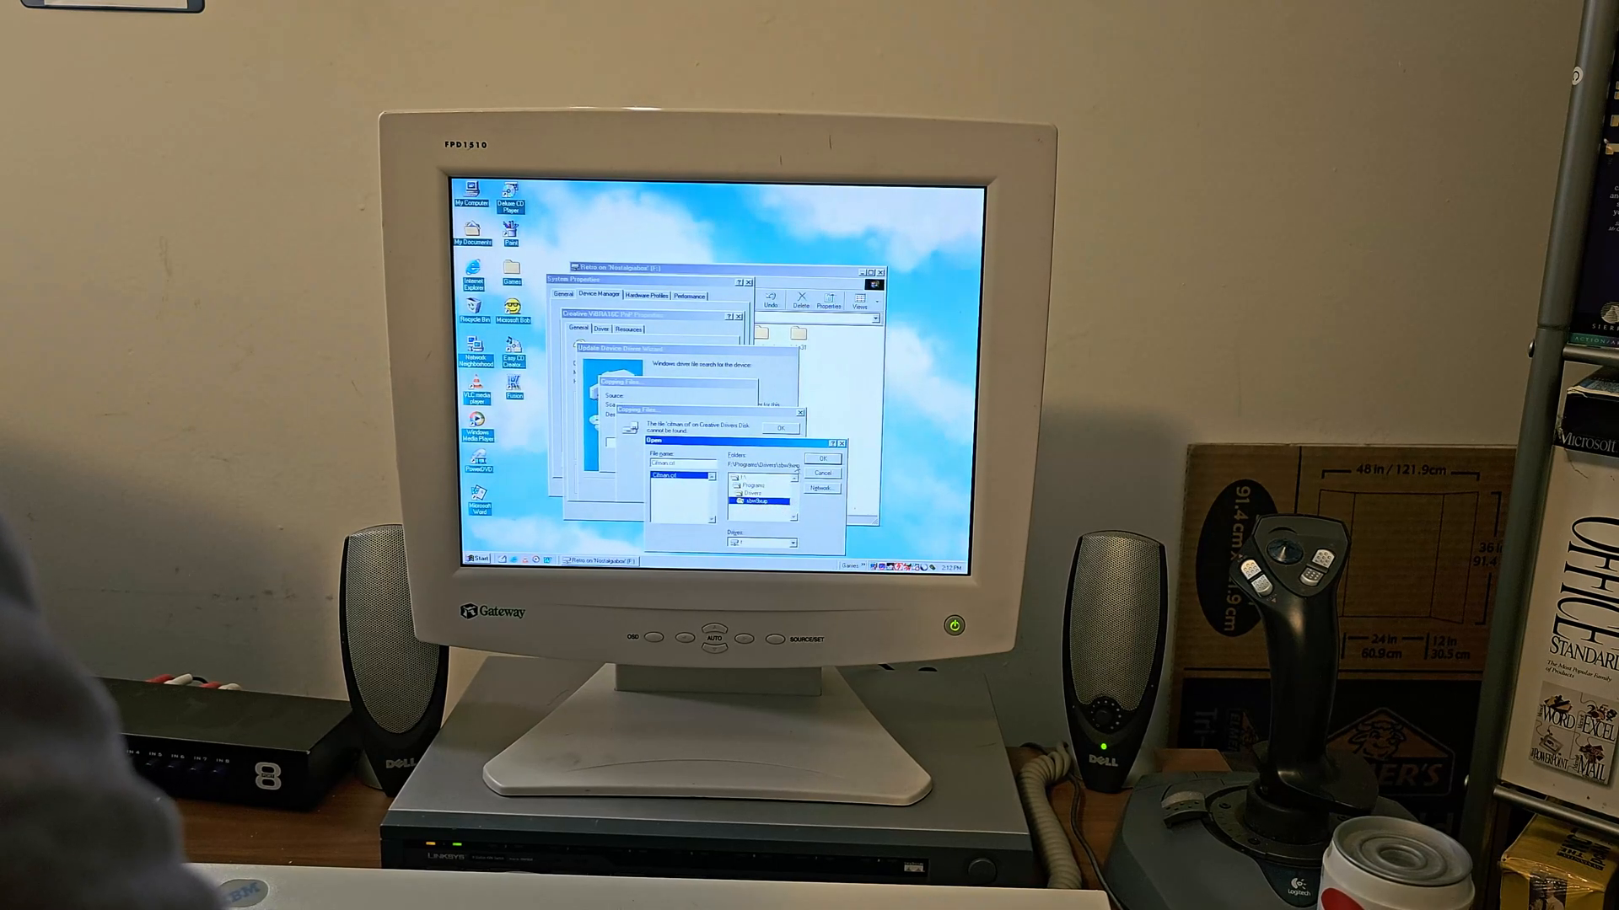
pyautogui.click(821, 472)
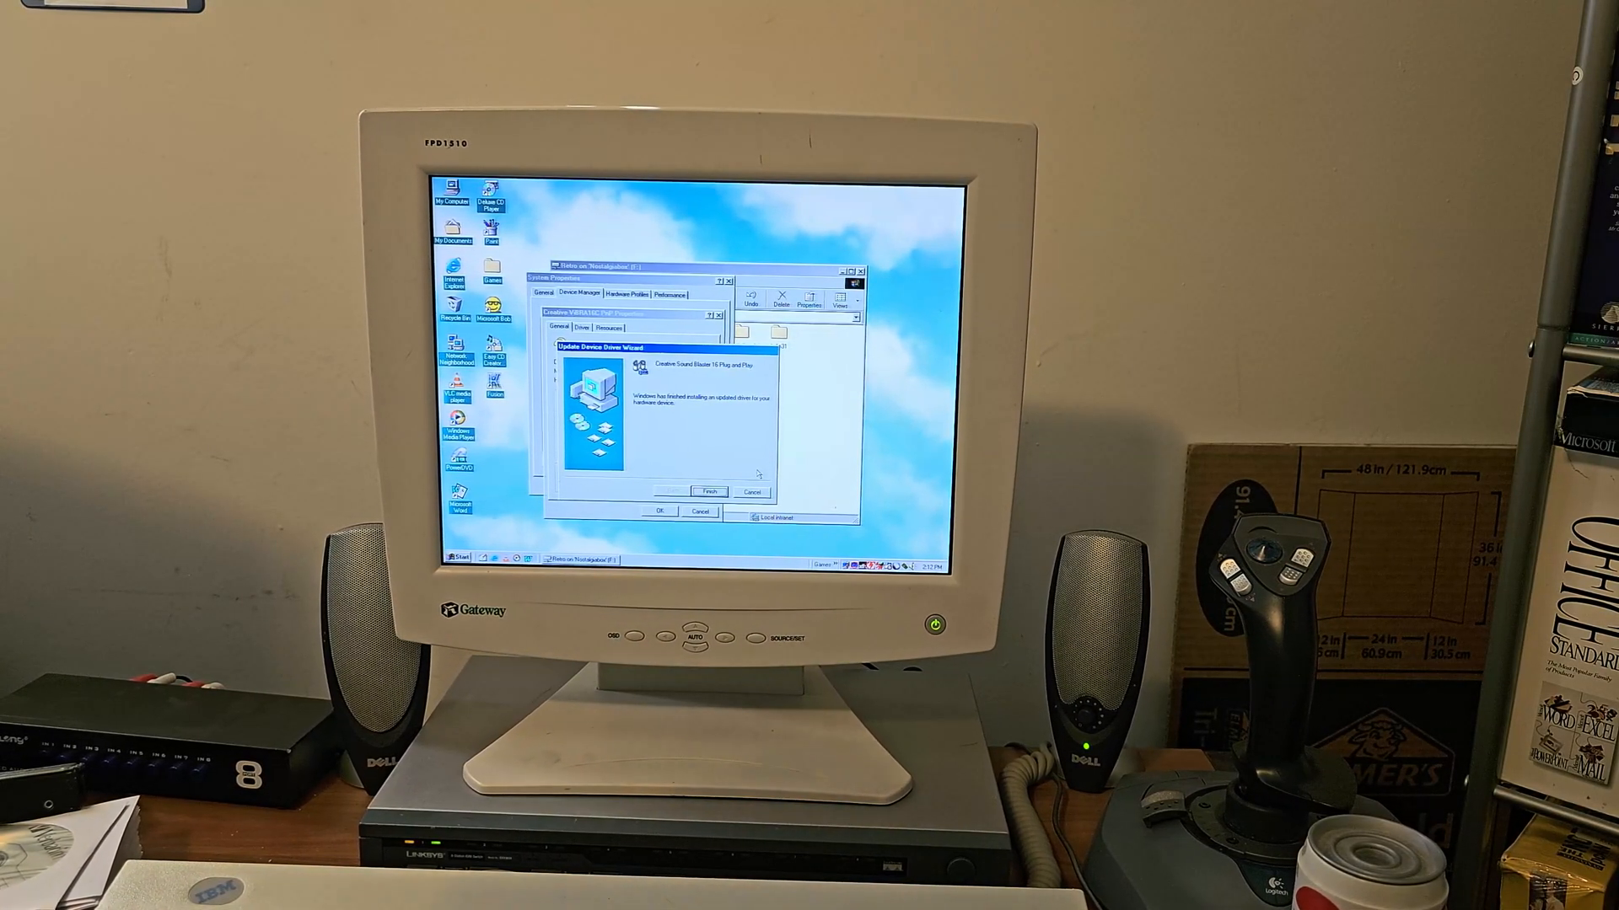
# Step: Finish the Sound Blaster 16 driver installation and close the device Properties
pyautogui.click(708, 491)
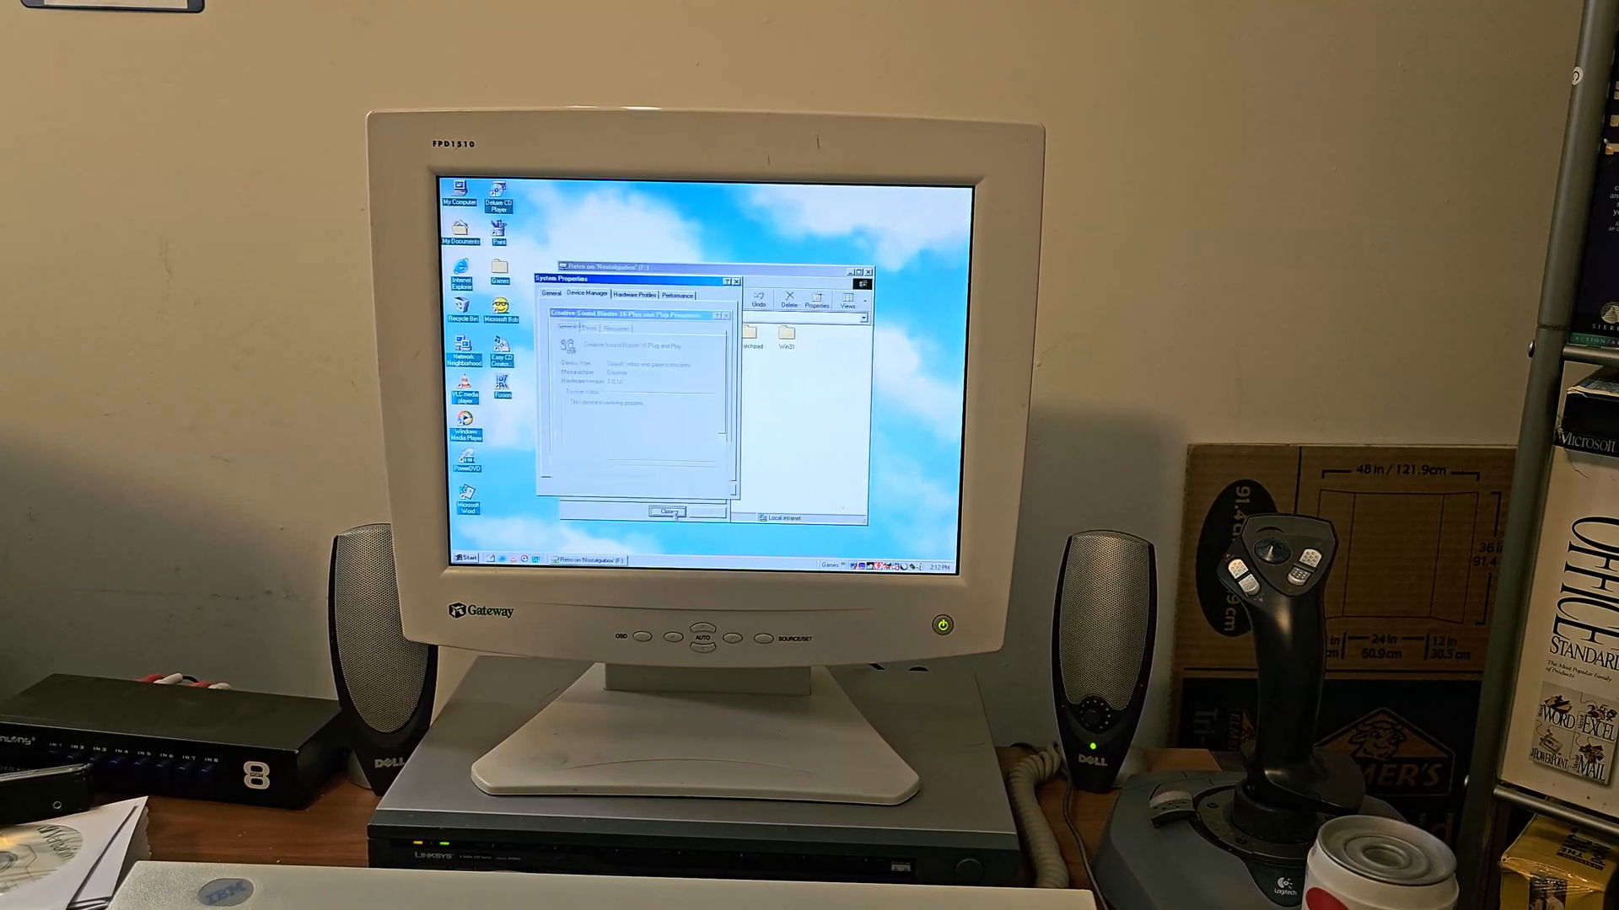
pyautogui.click(666, 512)
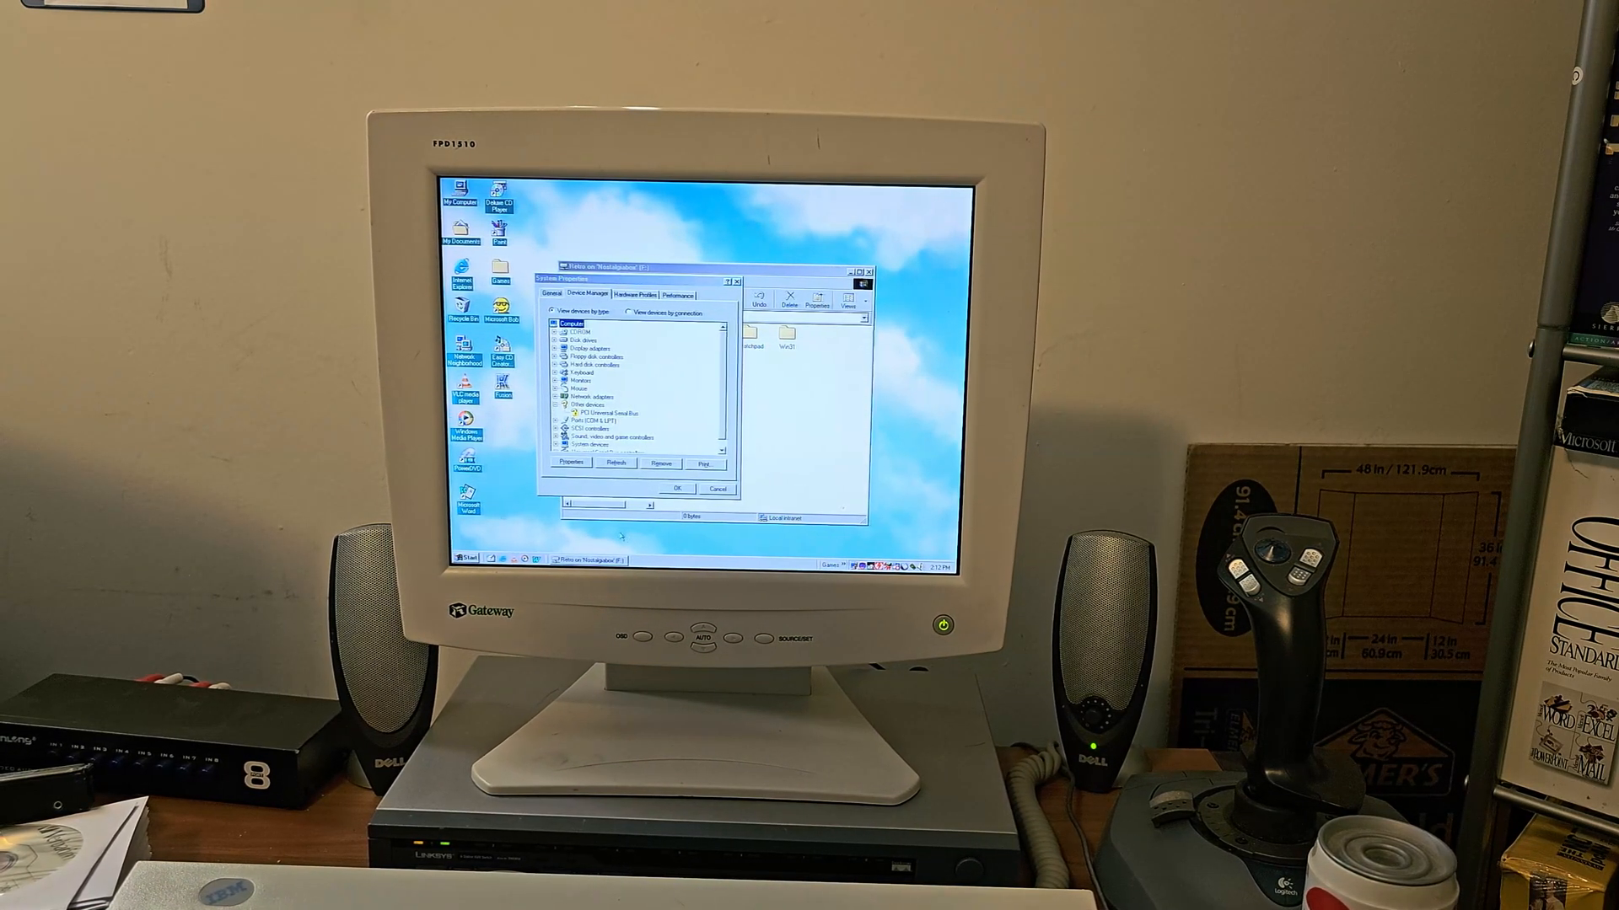